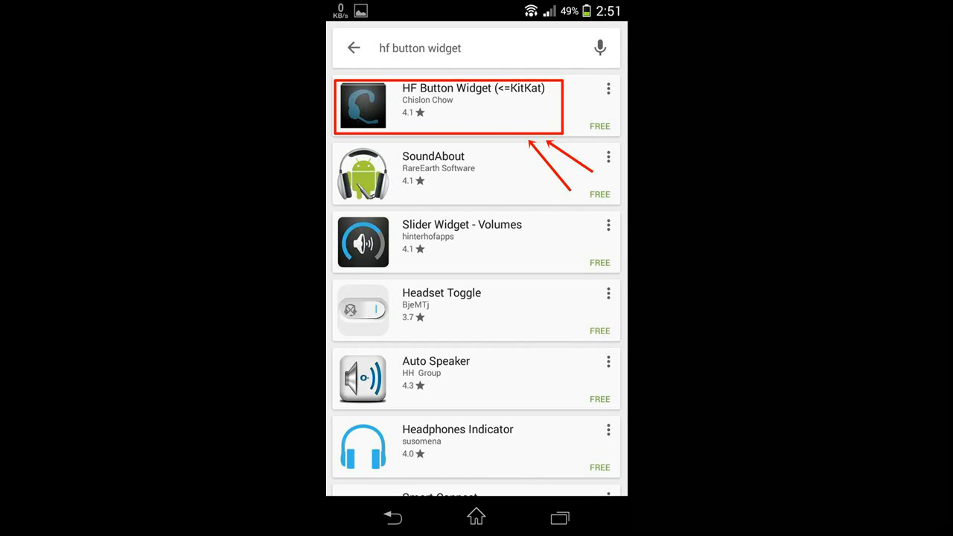
Install HF Button Widget from the results and accept its permission request
{"action": "left_click", "coordinate": [447, 105]}
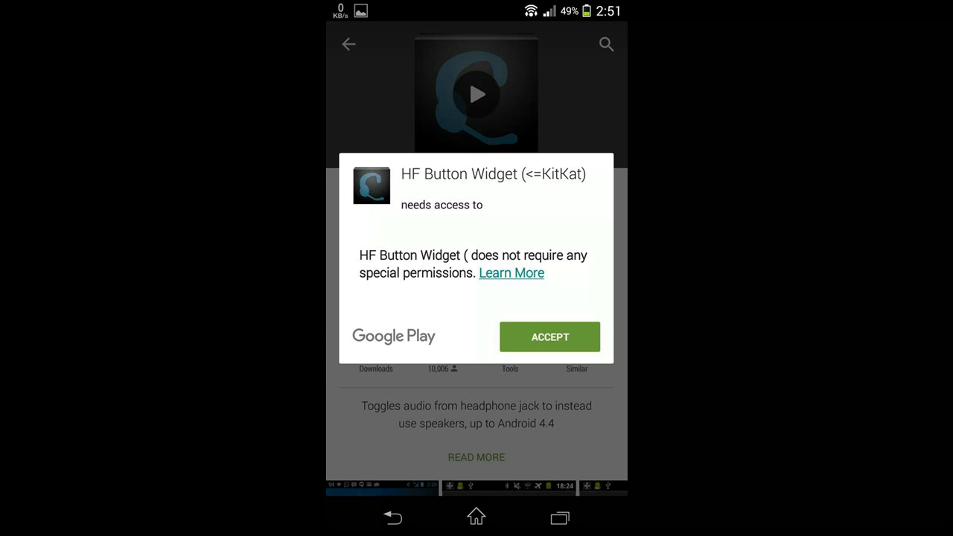
{"action": "left_click", "coordinate": [550, 337]}
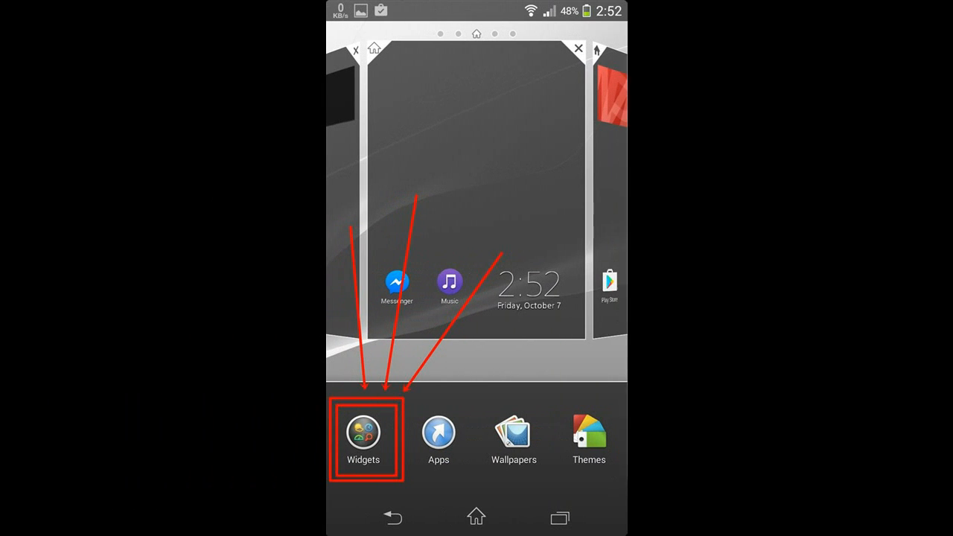
Add the HF Button widget from the Widgets list onto the home screen
{"action": "left_click", "coordinate": [364, 432]}
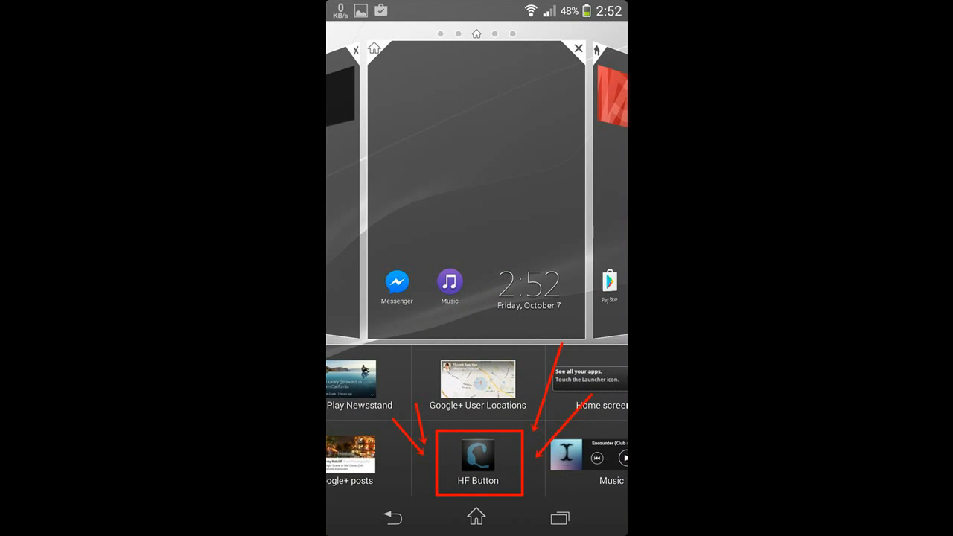
{"action": "left_click", "coordinate": [478, 462]}
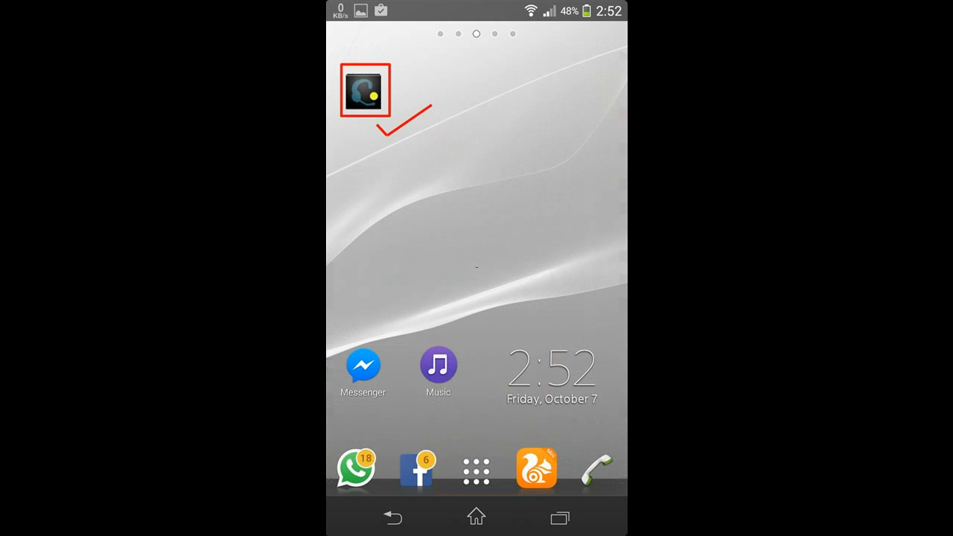